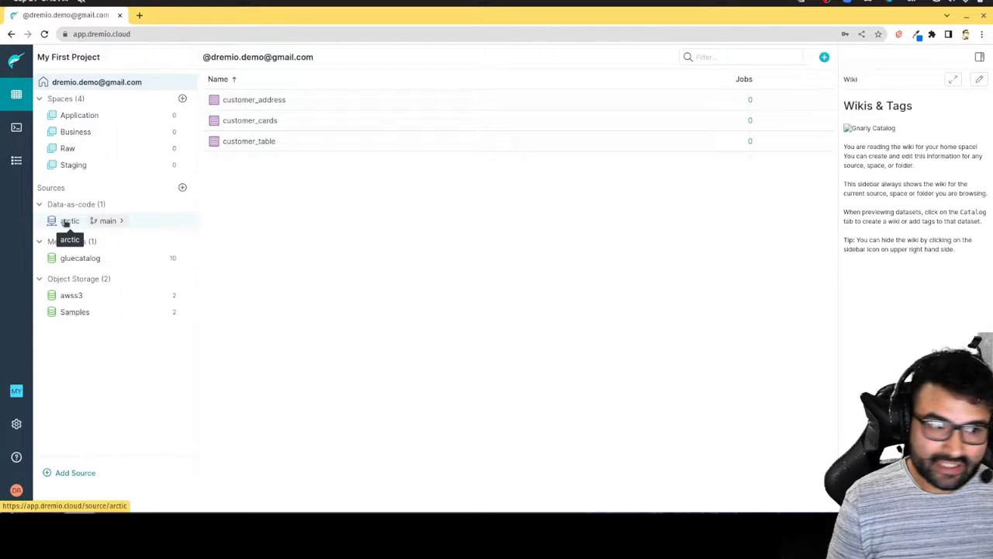
# Step: Start a new query from the database folder inside the arctic source
pyautogui.click(69, 220)
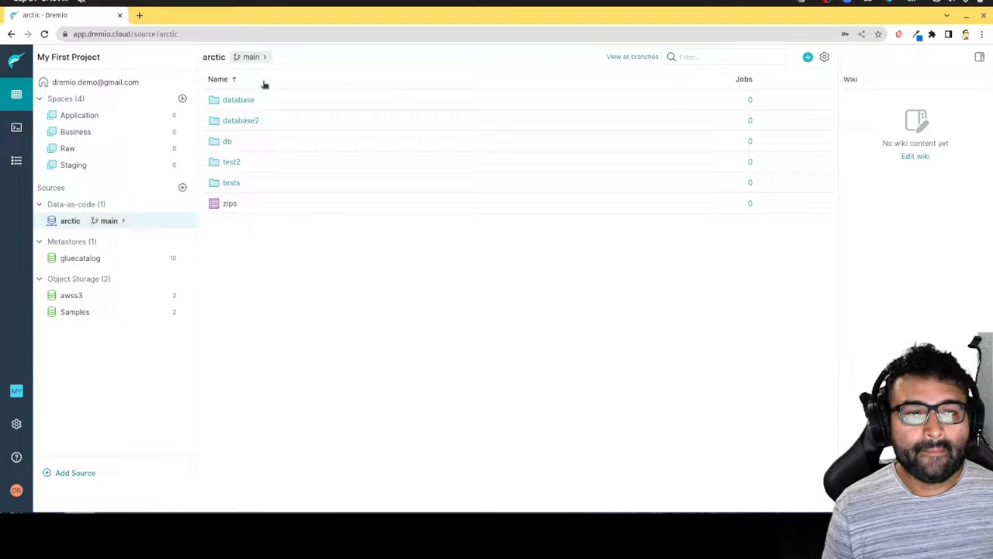
pyautogui.click(239, 99)
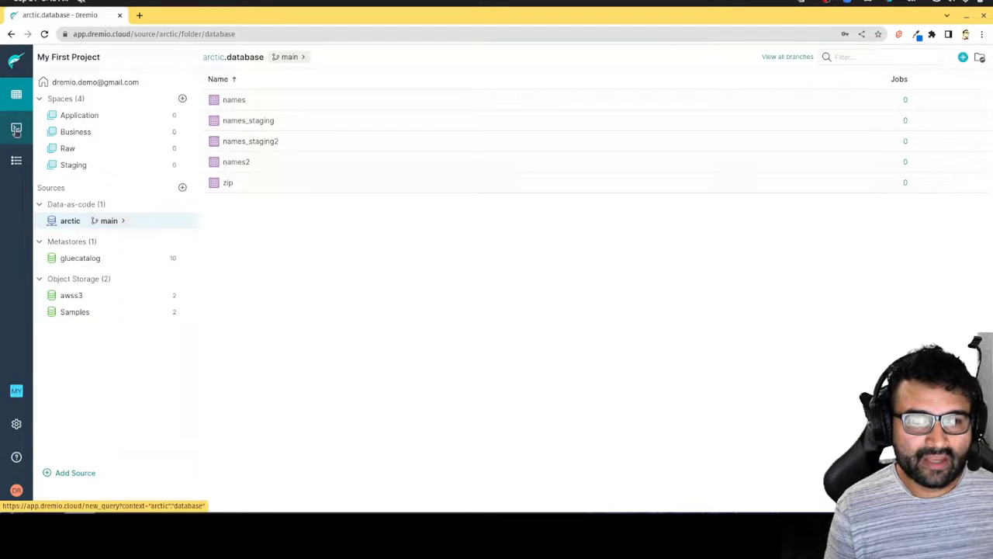
pyautogui.click(15, 127)
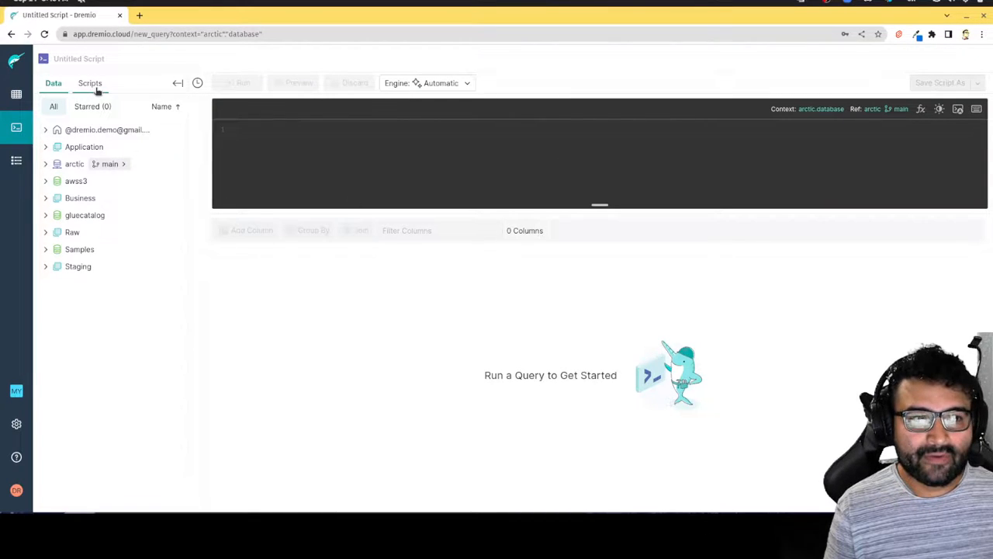
# Step: Open the saved query-metadata script from the Scripts list
pyautogui.click(90, 83)
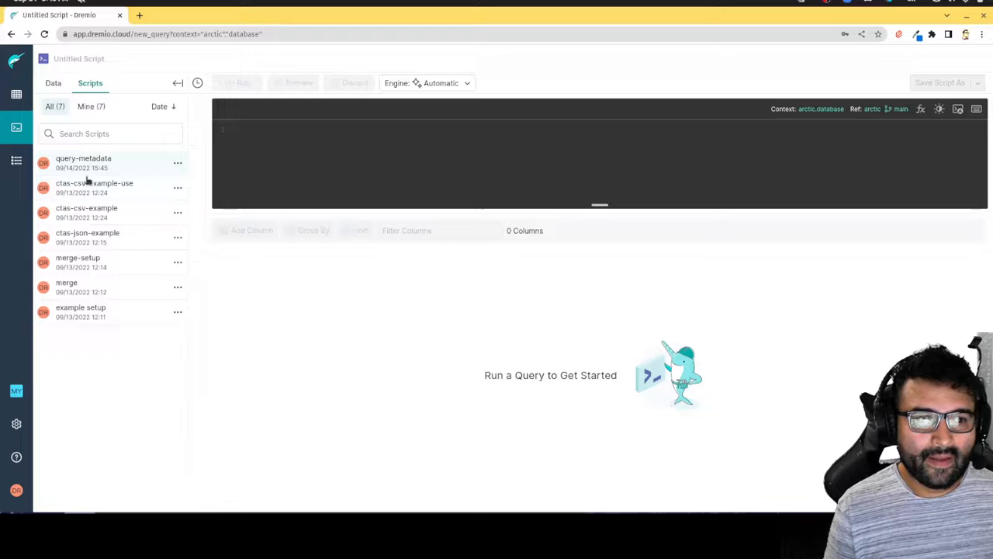
pyautogui.click(84, 163)
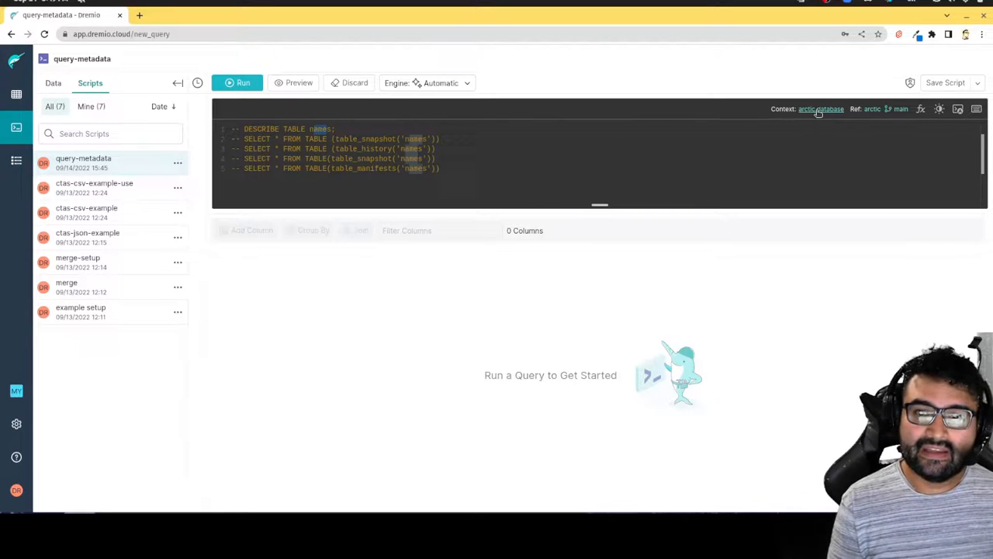
pyautogui.click(821, 109)
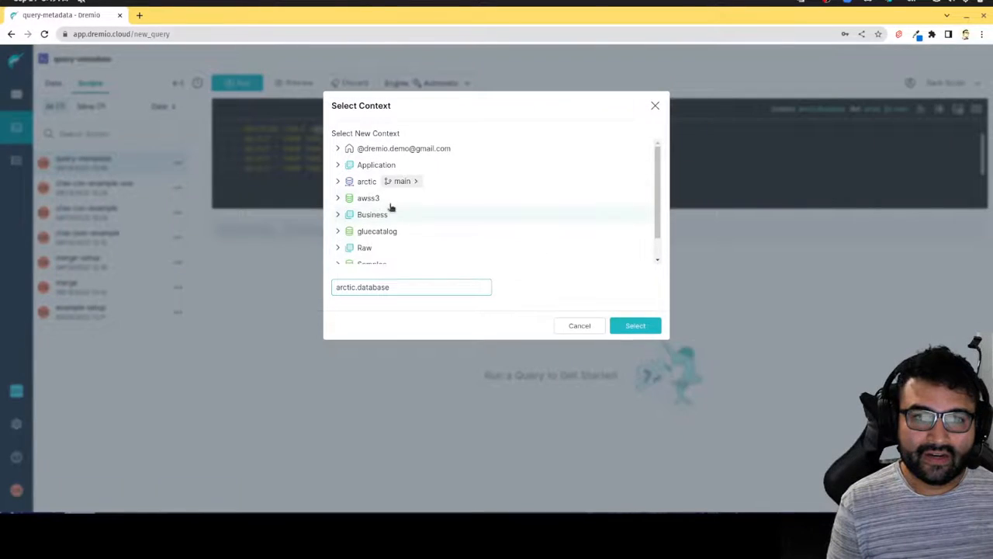
pyautogui.click(367, 180)
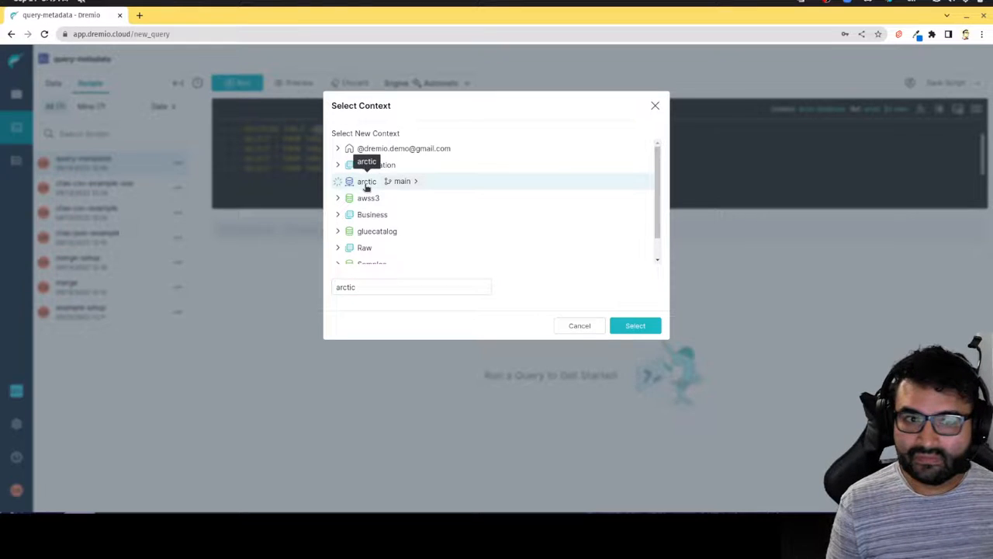
pyautogui.click(338, 180)
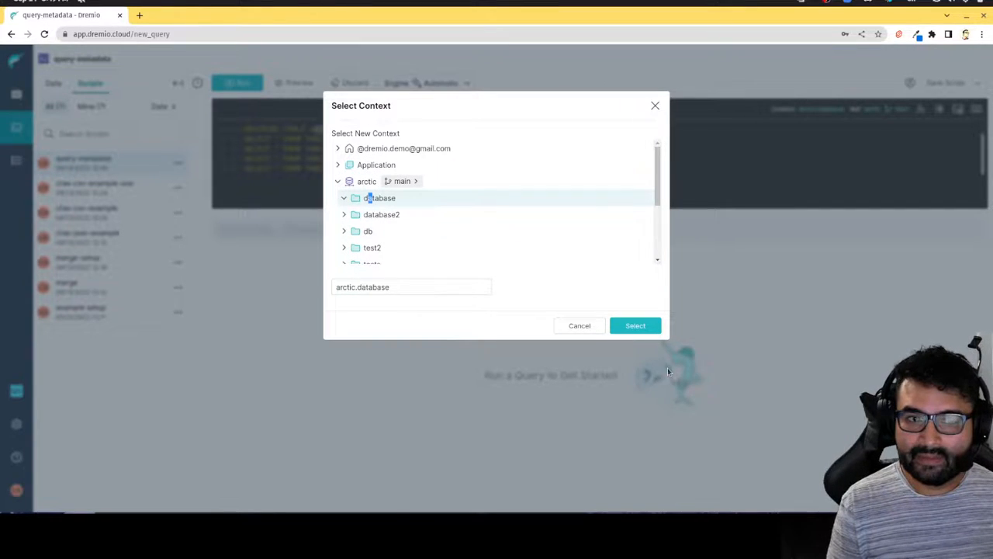
pyautogui.click(635, 326)
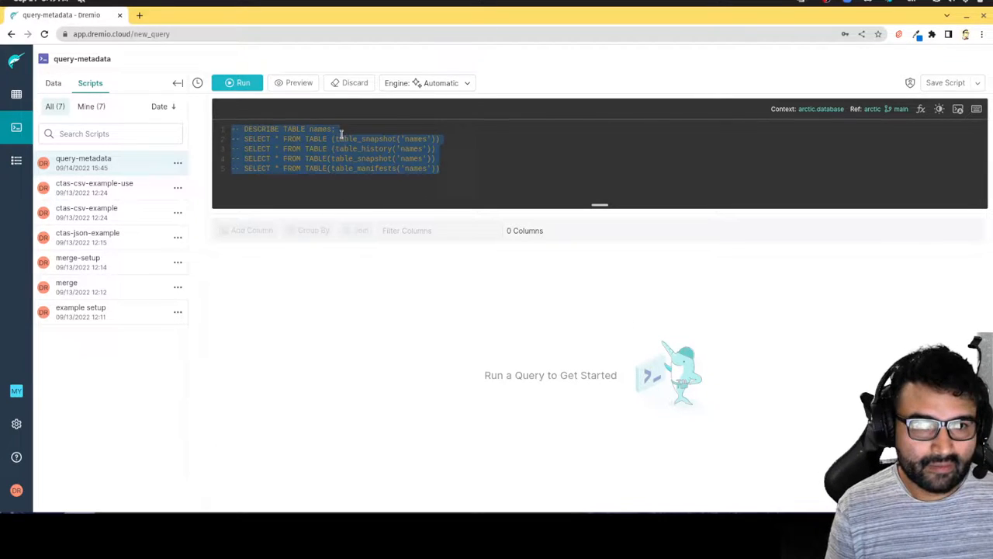
# Step: Uncomment and run DESCRIBE TABLE names to list its columns and data types
pyautogui.click(239, 128)
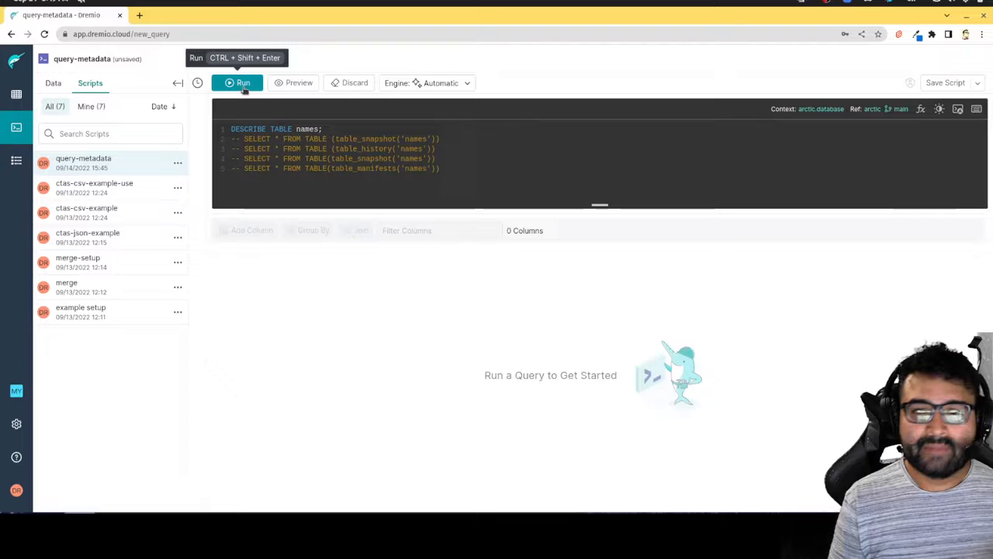
pyautogui.click(236, 82)
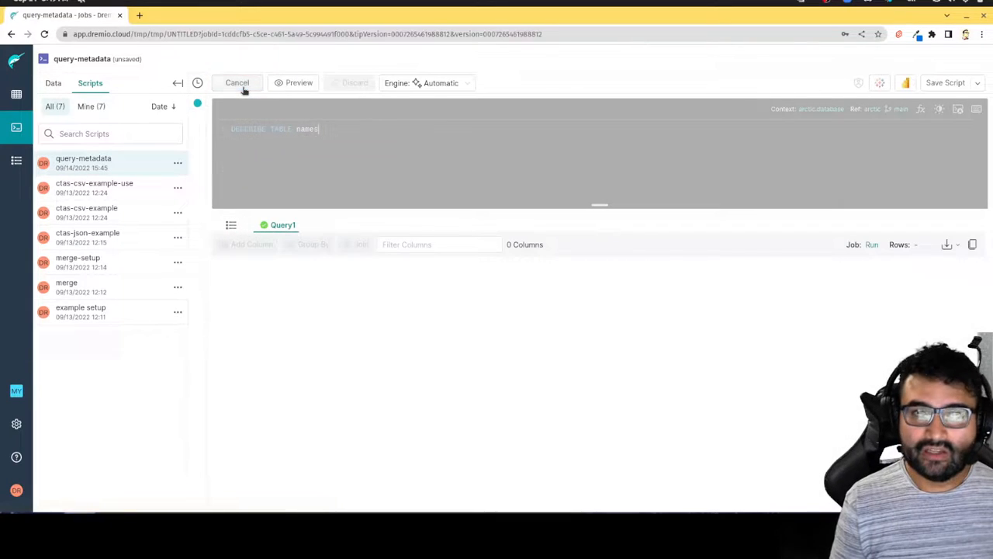
pyautogui.click(242, 84)
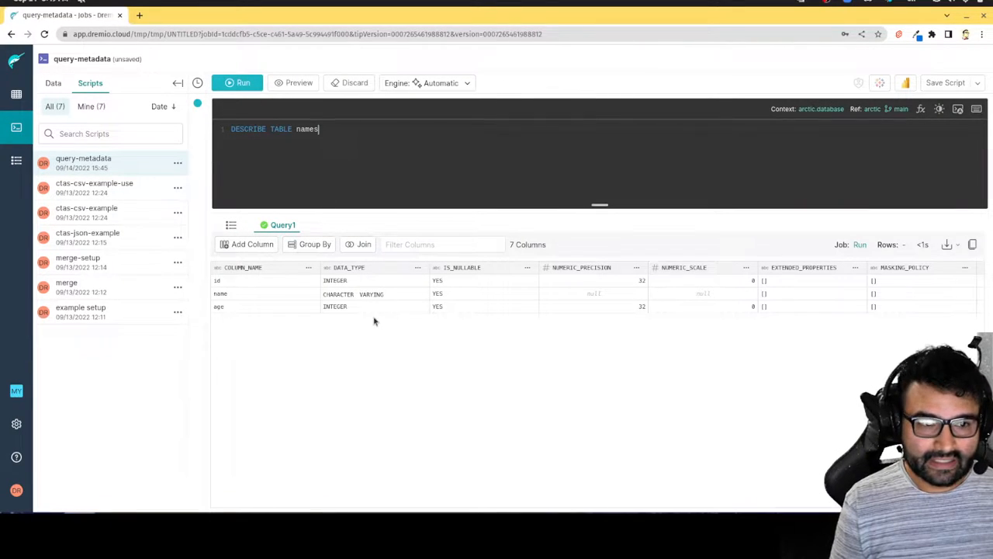
pyautogui.moveTo(640, 313)
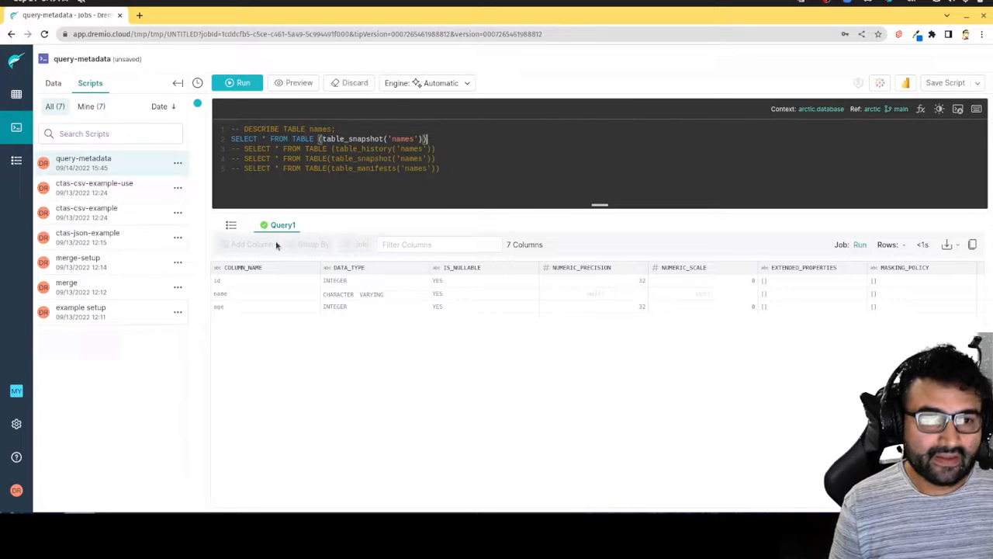
# Step: Run the table_snapshot('names') query, returning three append snapshots with IDs
pyautogui.click(237, 82)
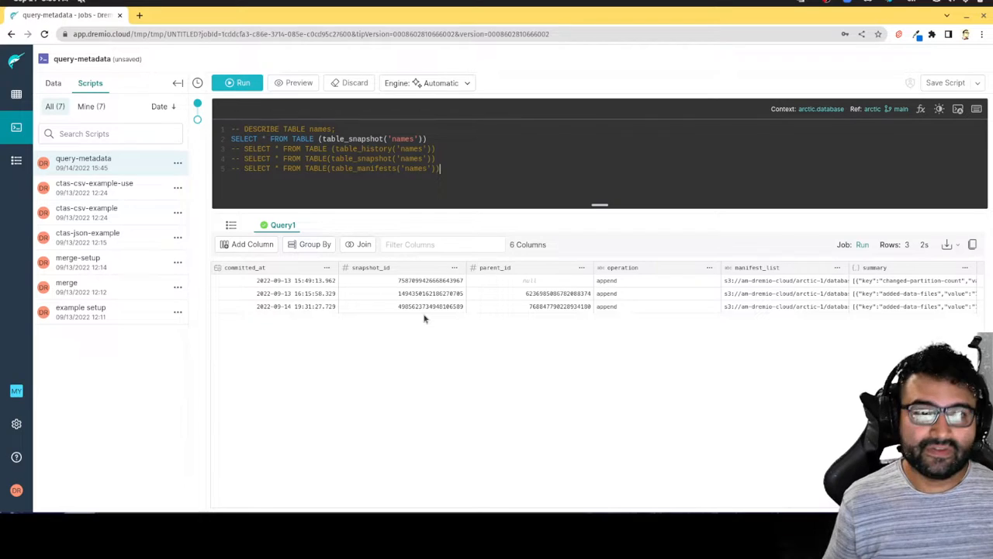
pyautogui.click(437, 149)
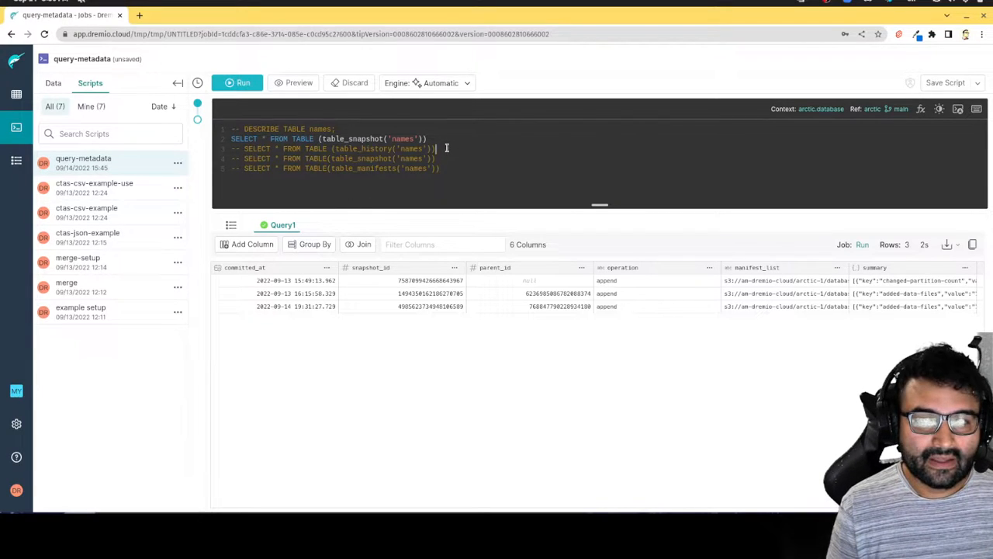
# Step: Run the table_history('names') query showing snapshot and parent IDs, then comment it out
pyautogui.press('ctrl+a')
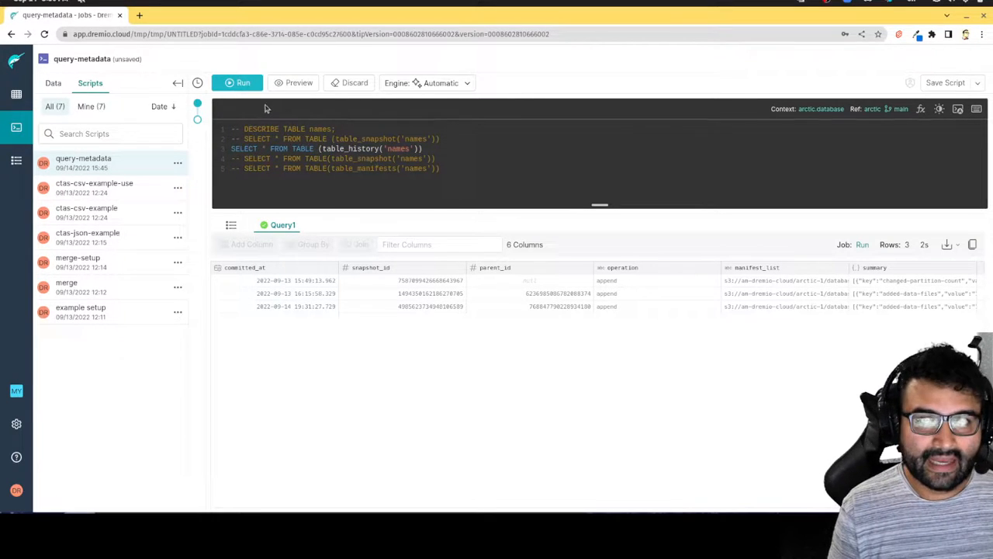
pyautogui.click(236, 84)
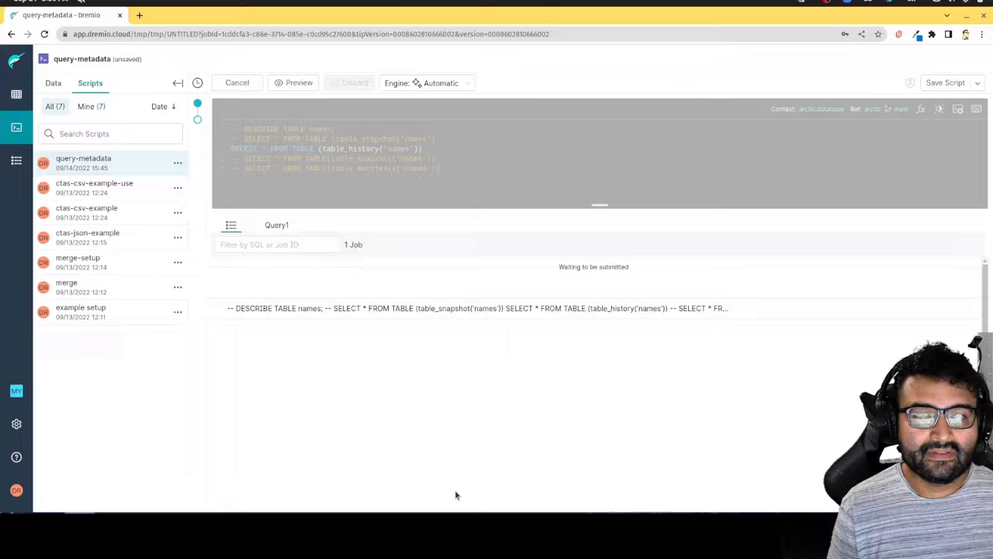
pyautogui.click(236, 82)
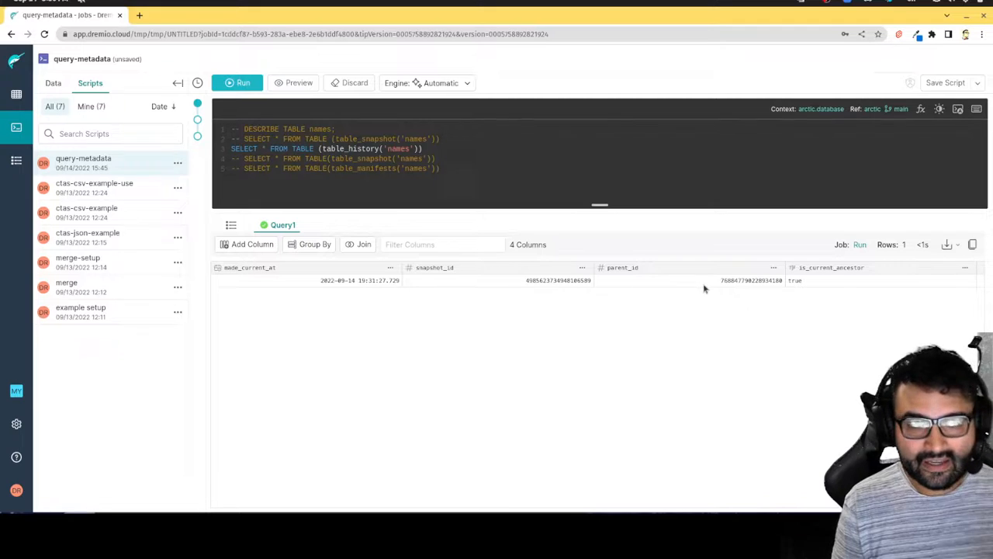
pyautogui.moveTo(745, 295)
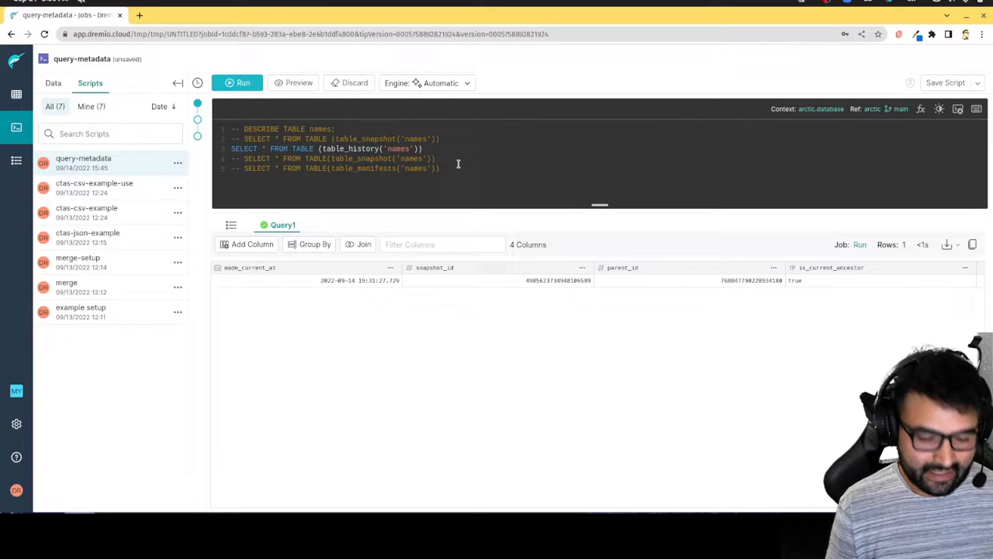
pyautogui.press('ctrl+a')
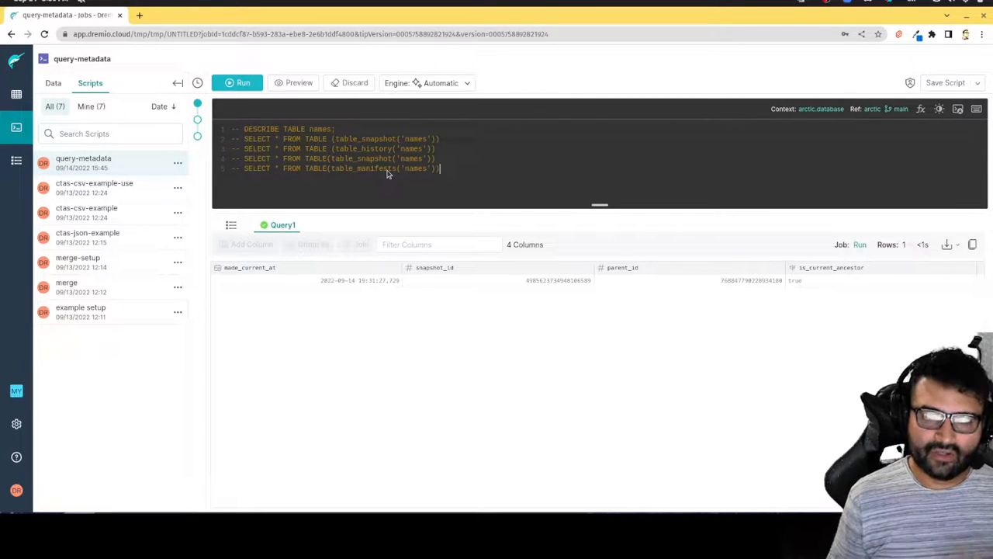
# Step: Run the table_manifests('names') query listing manifest path, length and snapshot ID
pyautogui.doubleClick(363, 167)
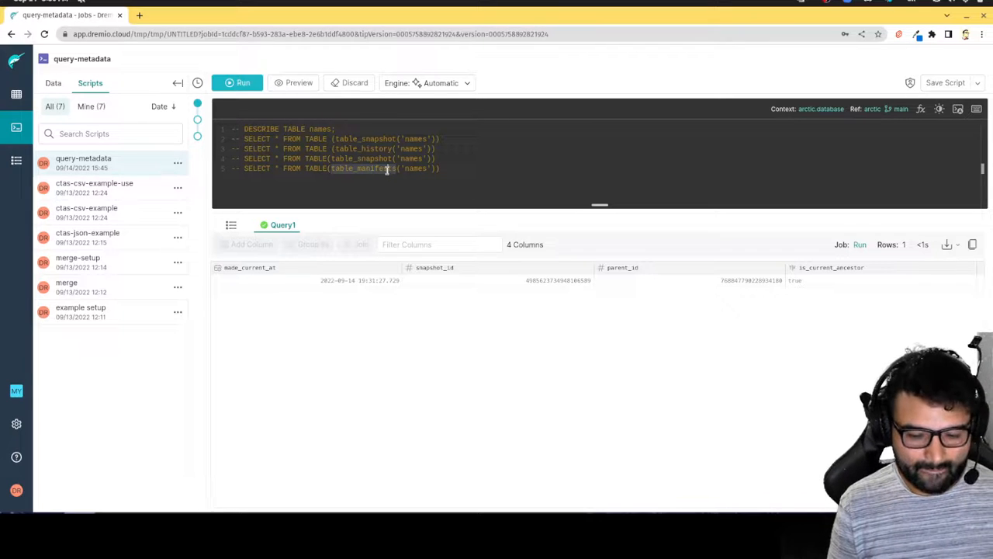
pyautogui.click(242, 84)
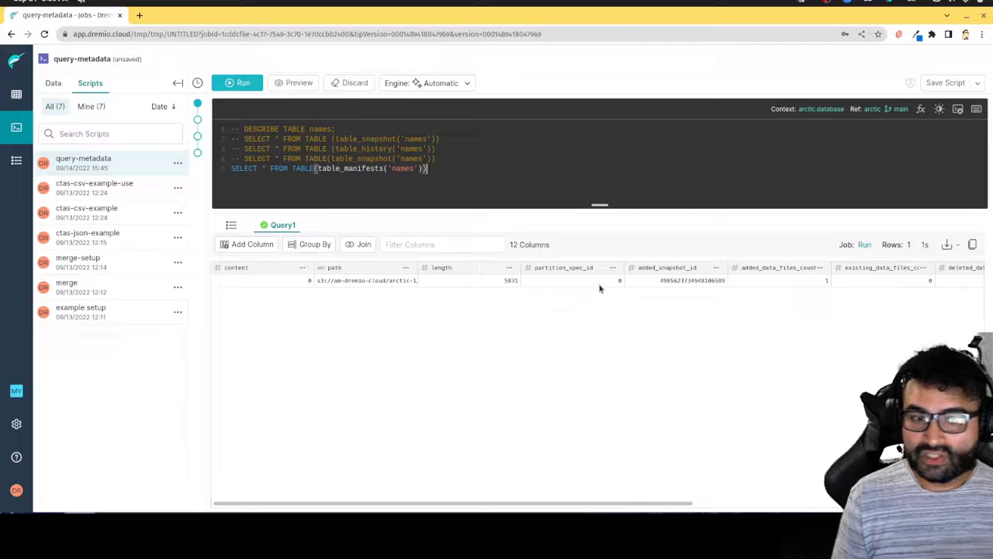
pyautogui.moveTo(774, 295)
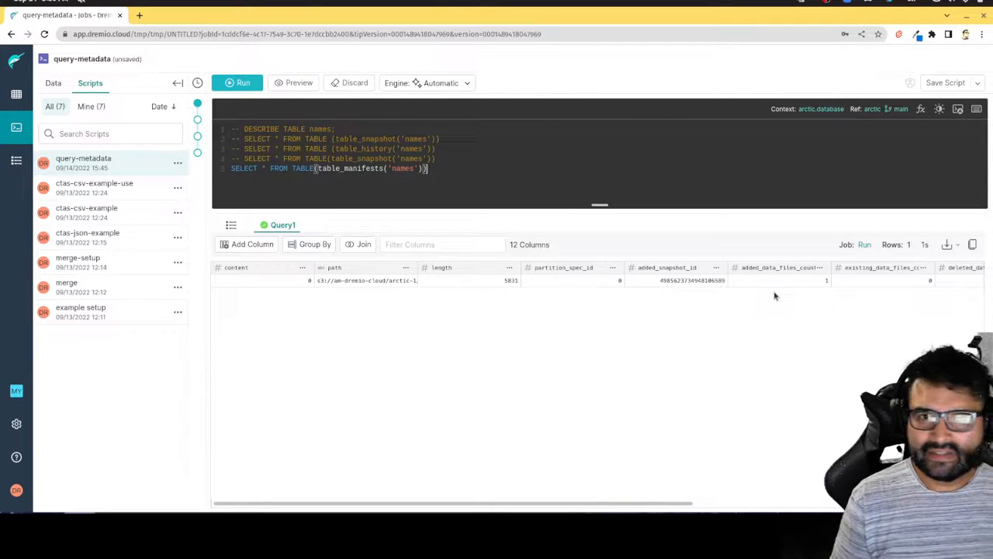